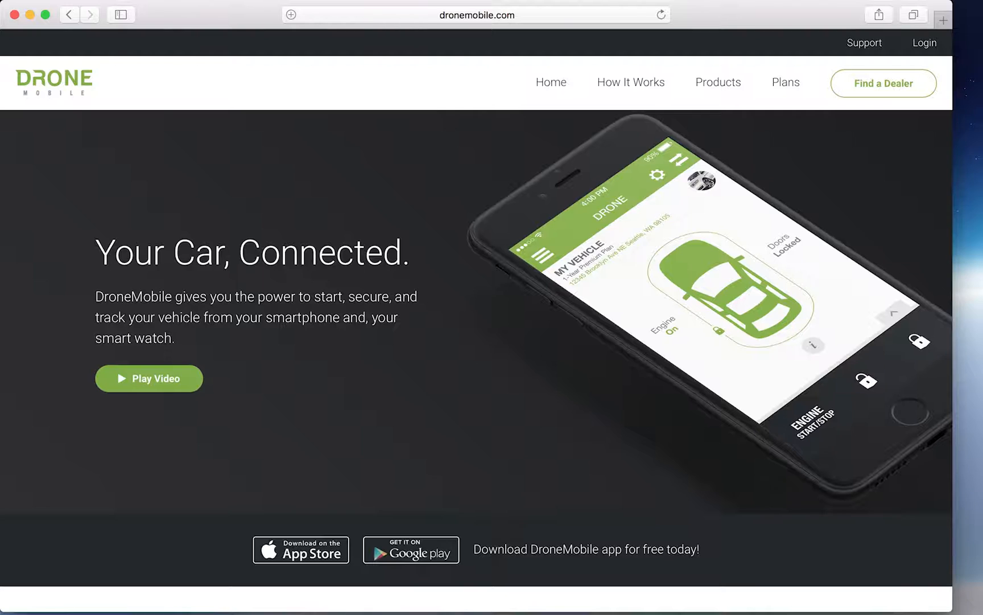
mouse_move(770, 80)
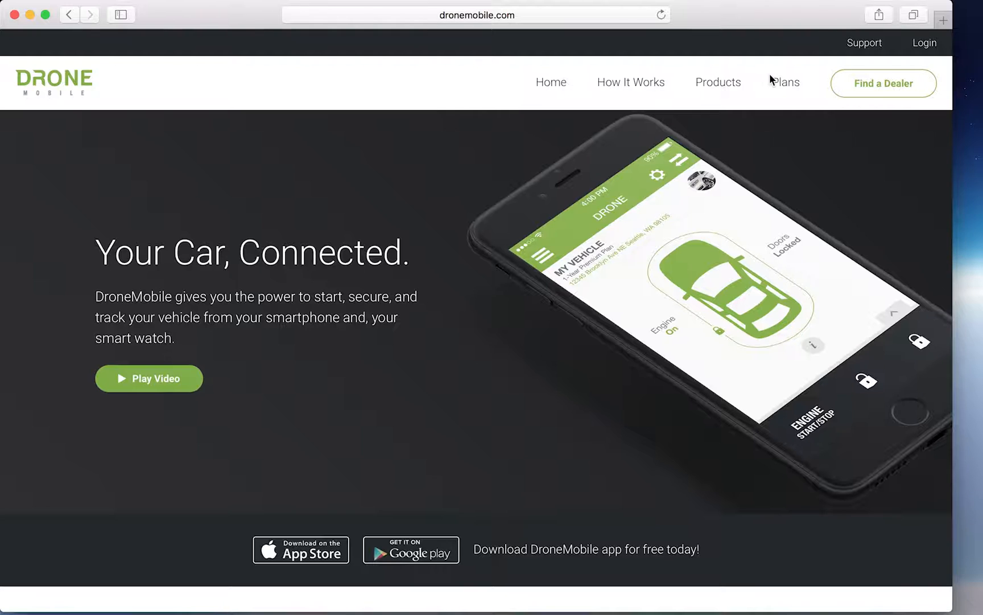
mouse_move(928, 50)
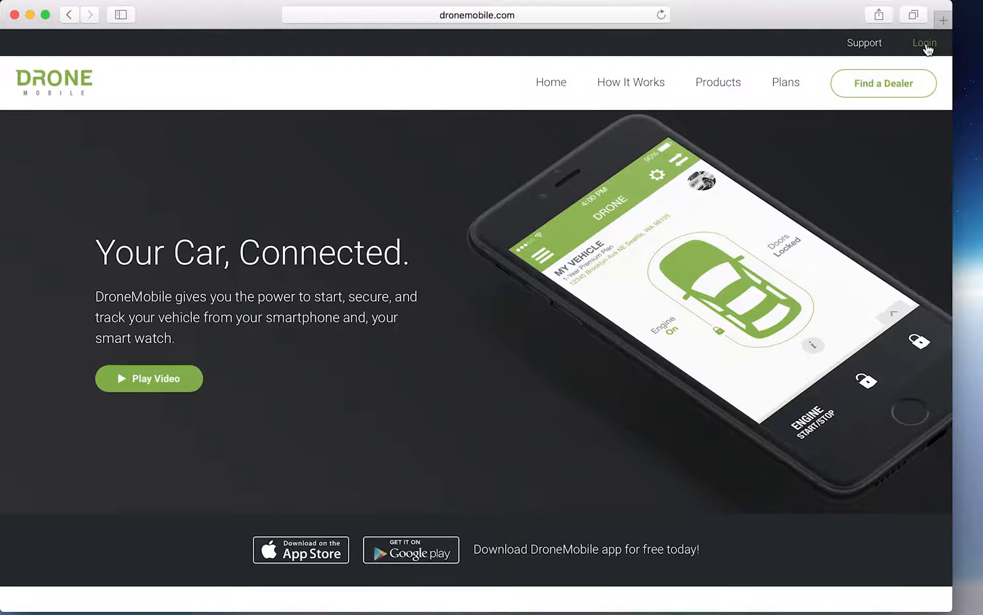
Go to the DroneMobile account login page from the top bar
left_click(923, 42)
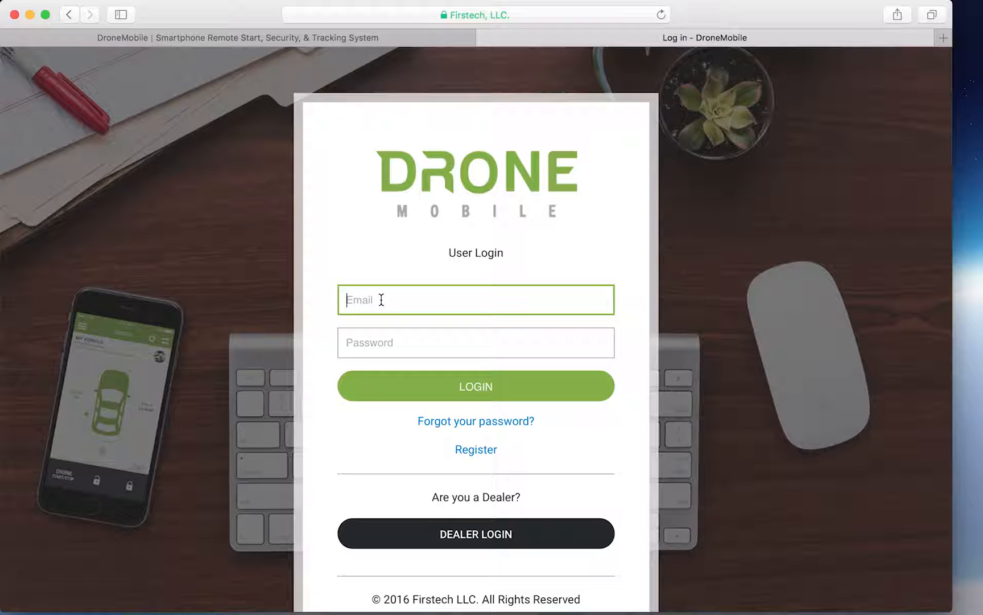
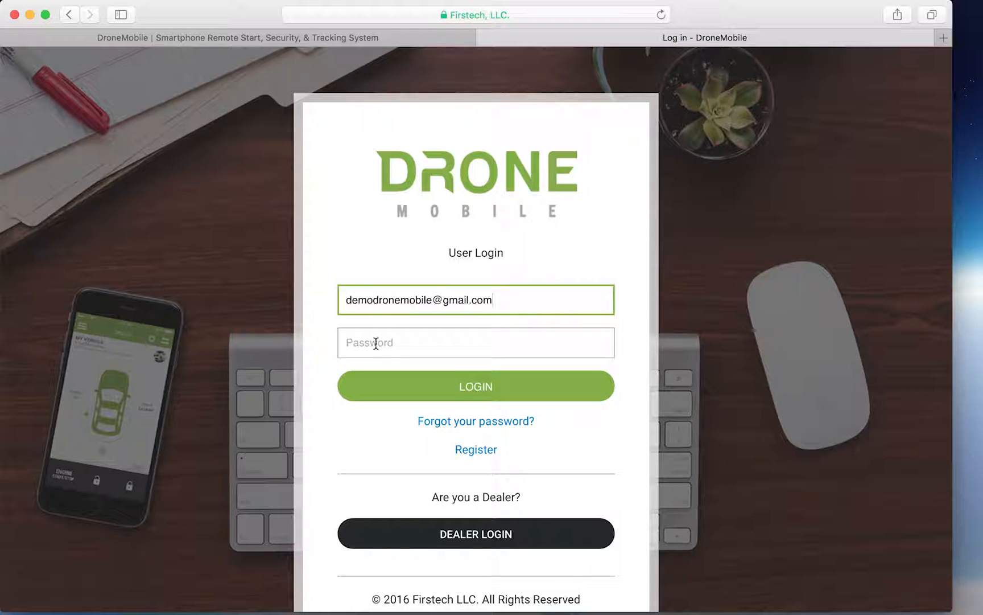
Sign in with the demodronemob account and its password
type("••••••")
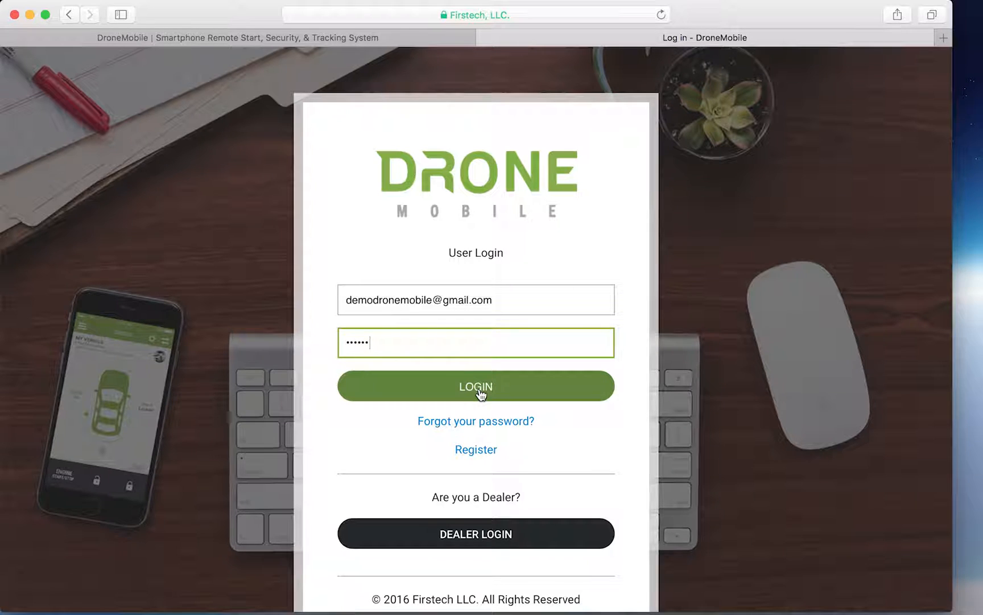
left_click(476, 386)
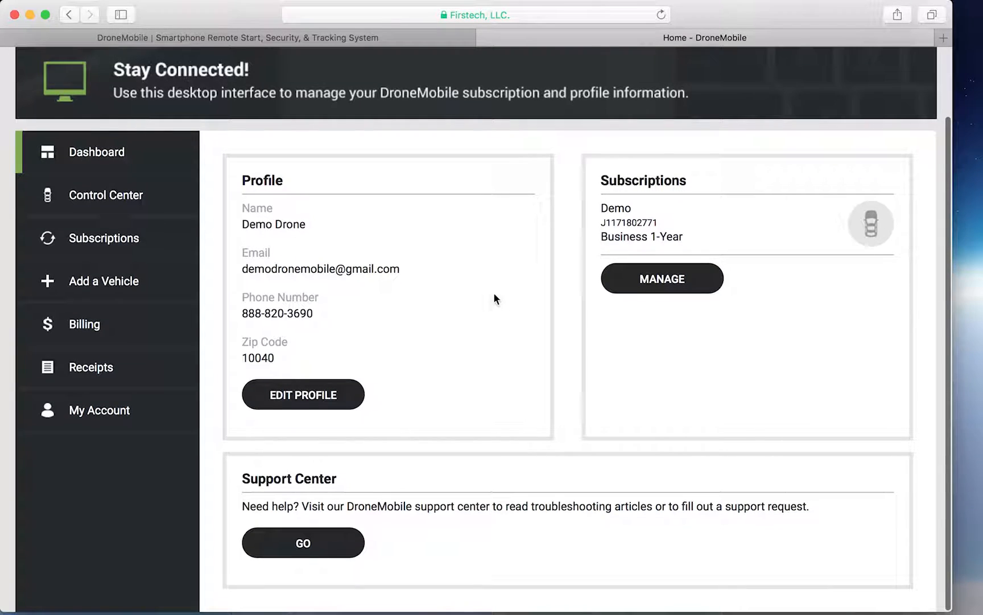
mouse_move(212, 245)
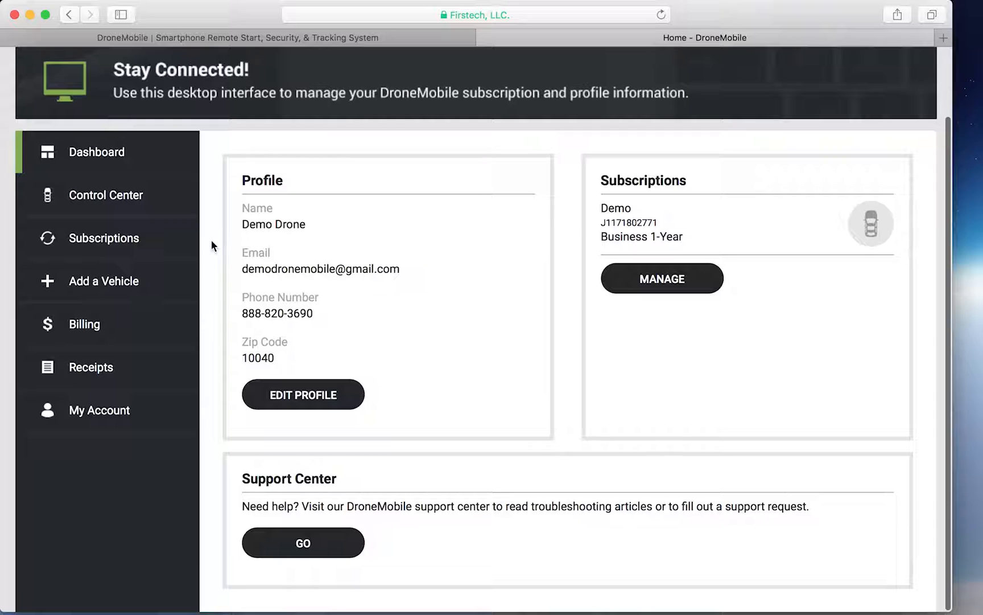
mouse_move(184, 239)
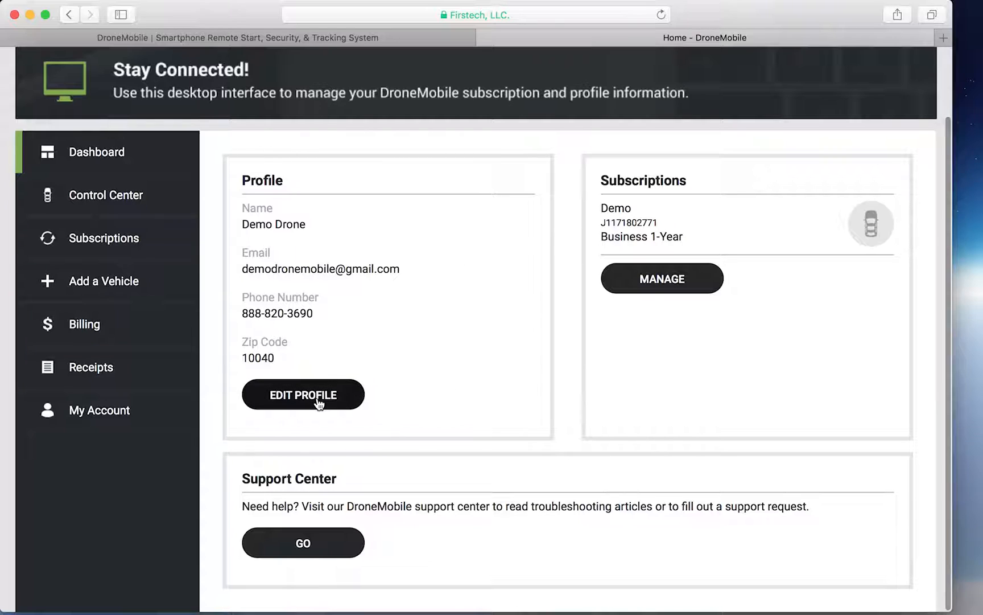
Open Edit Profile from the dashboard's Profile card
left_click(302, 394)
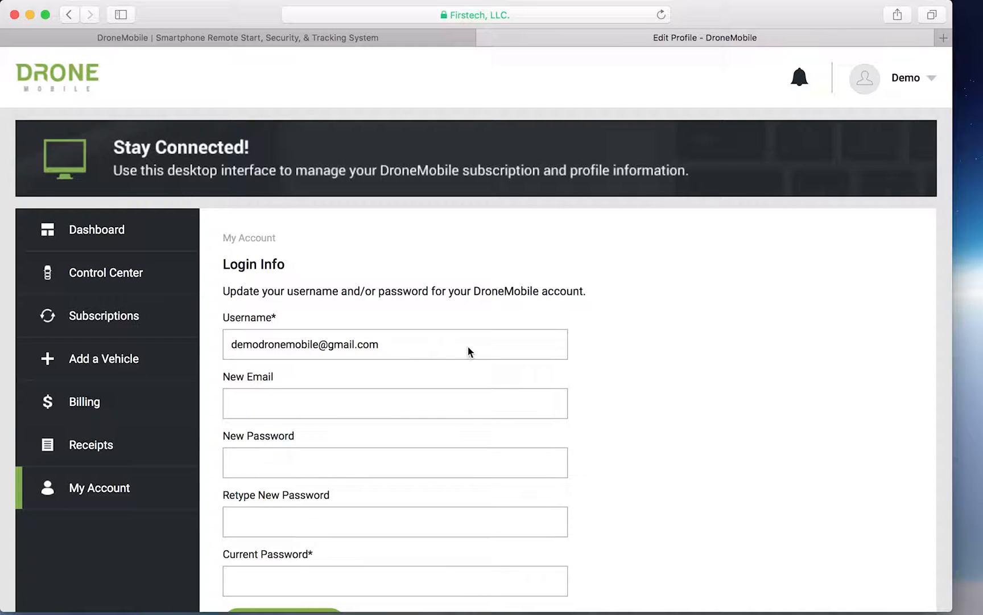
scroll("down", 3)
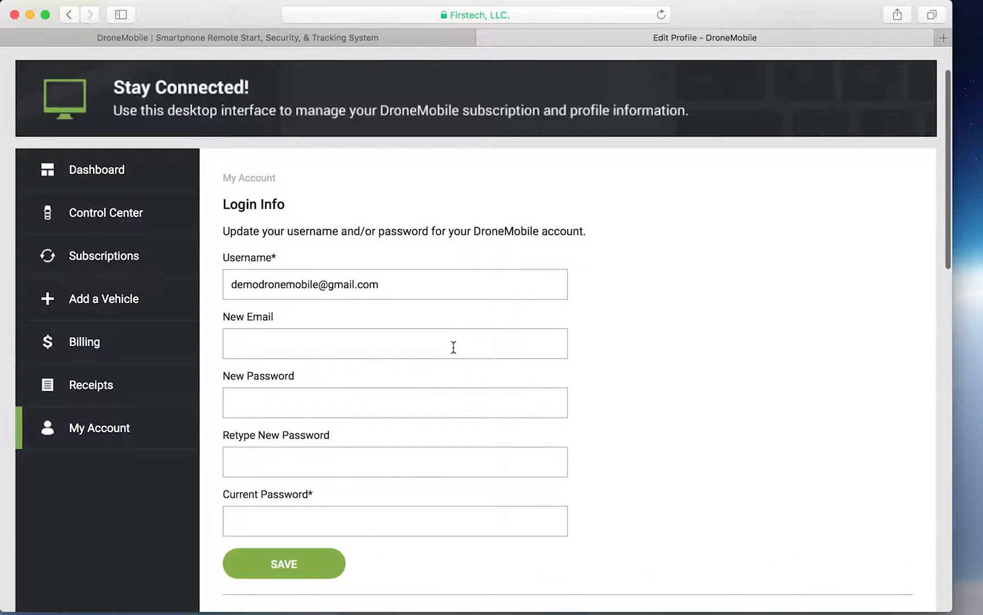
scroll("down", 3)
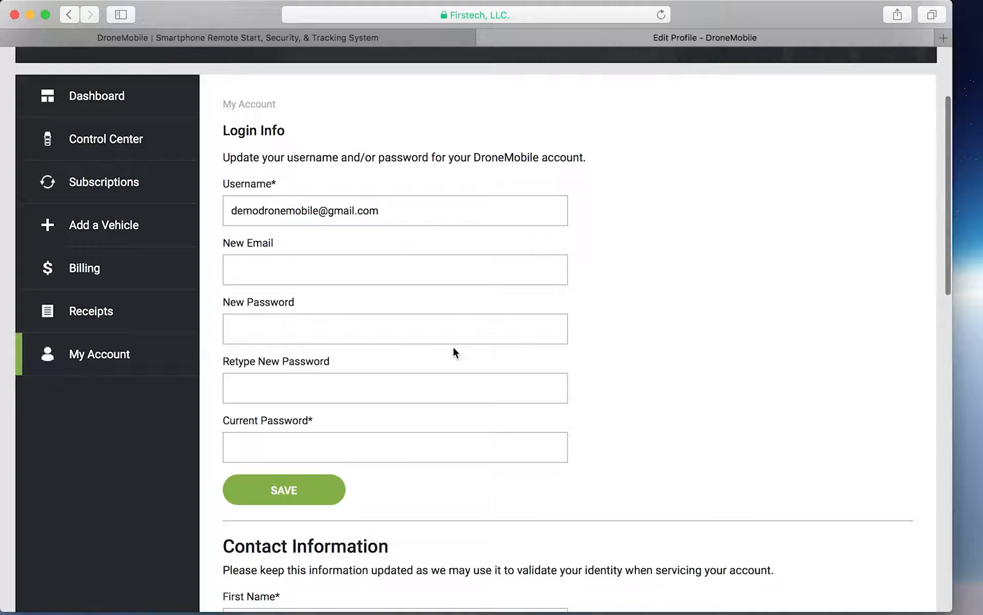
scroll("down", 3)
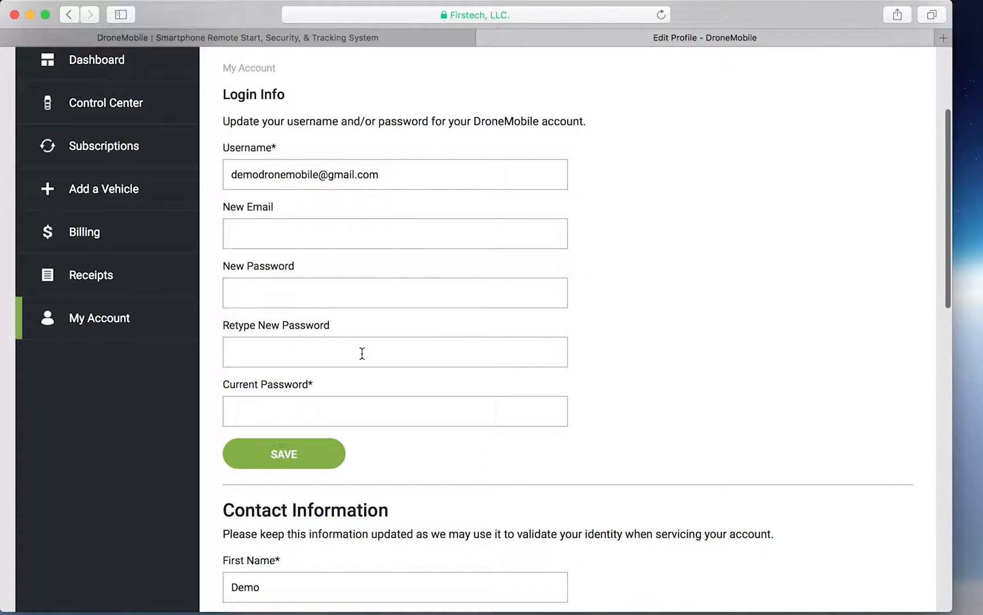
scroll("down", 3)
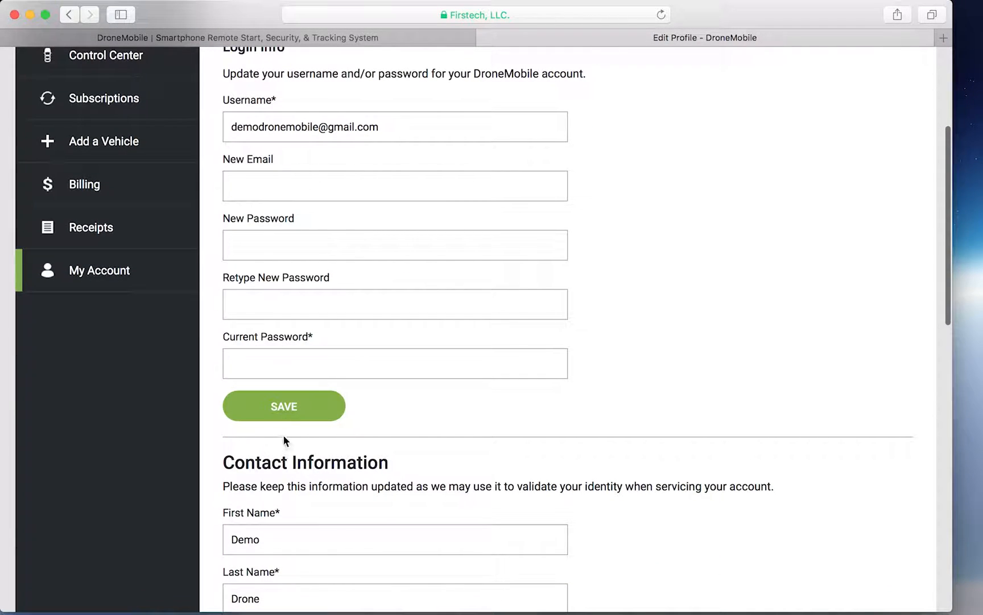
mouse_move(425, 410)
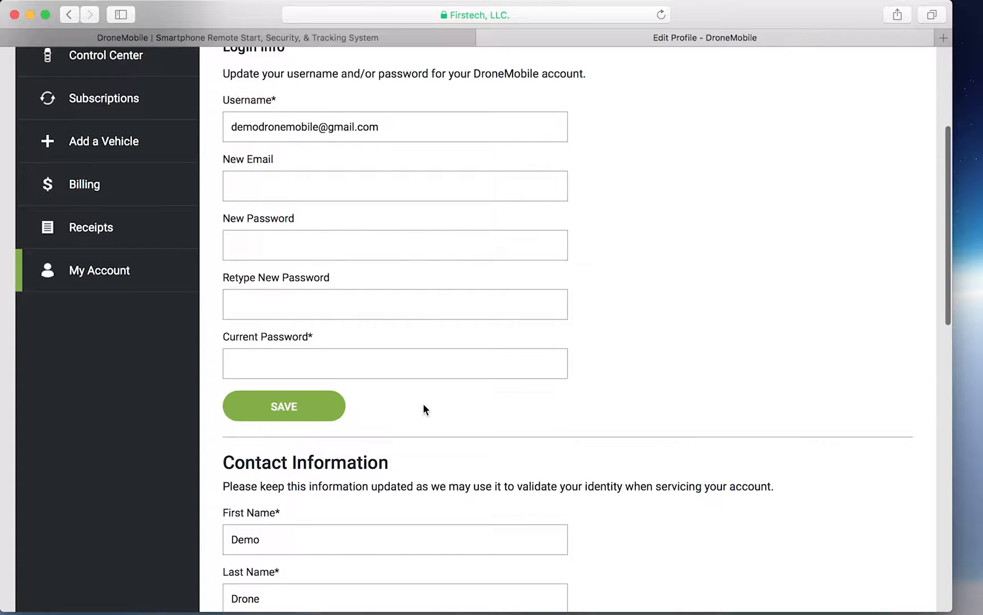
scroll("down", 3)
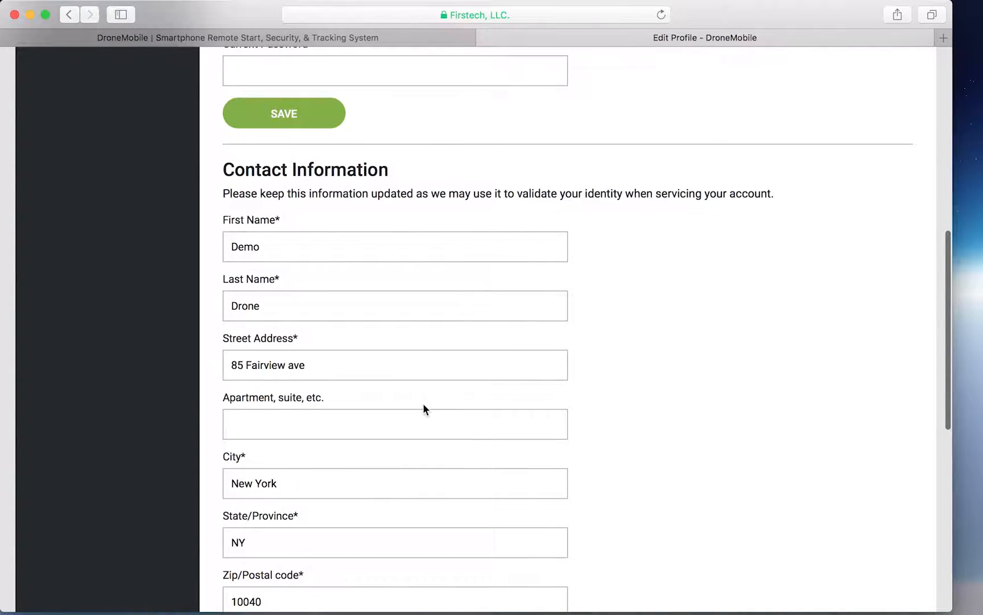
scroll("down", 3)
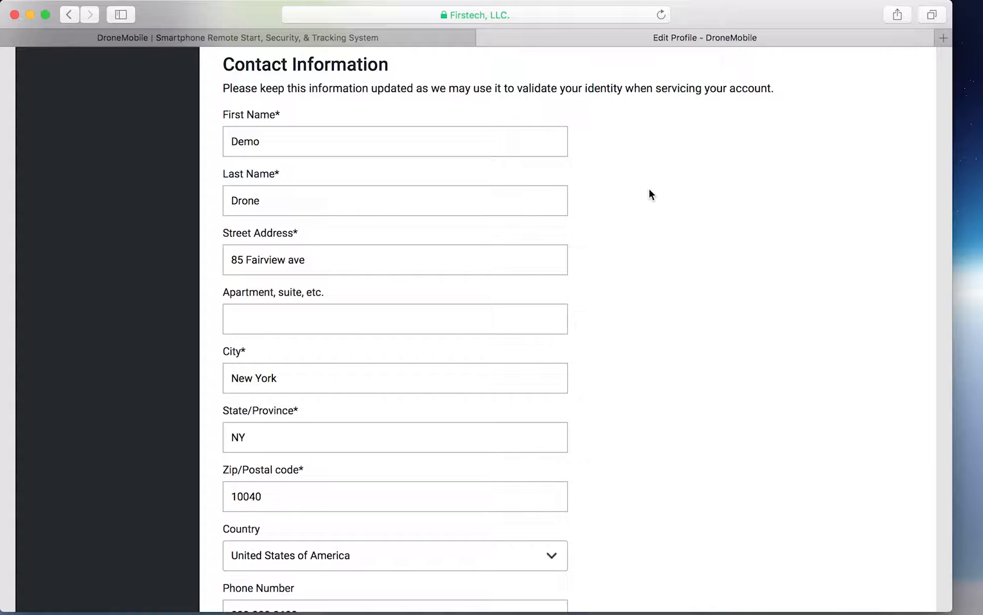
scroll("down", 3)
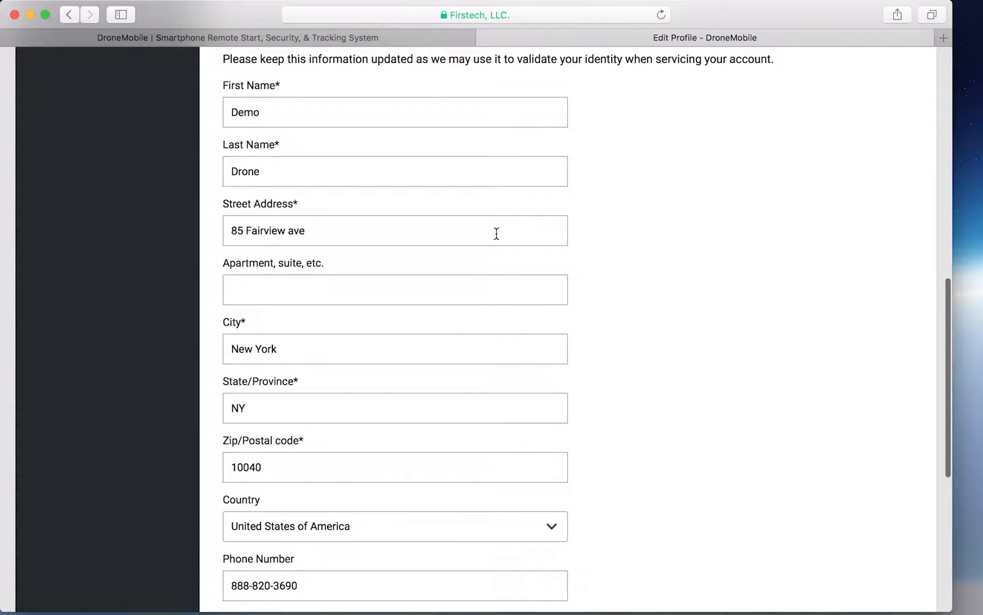
left_click(395, 231)
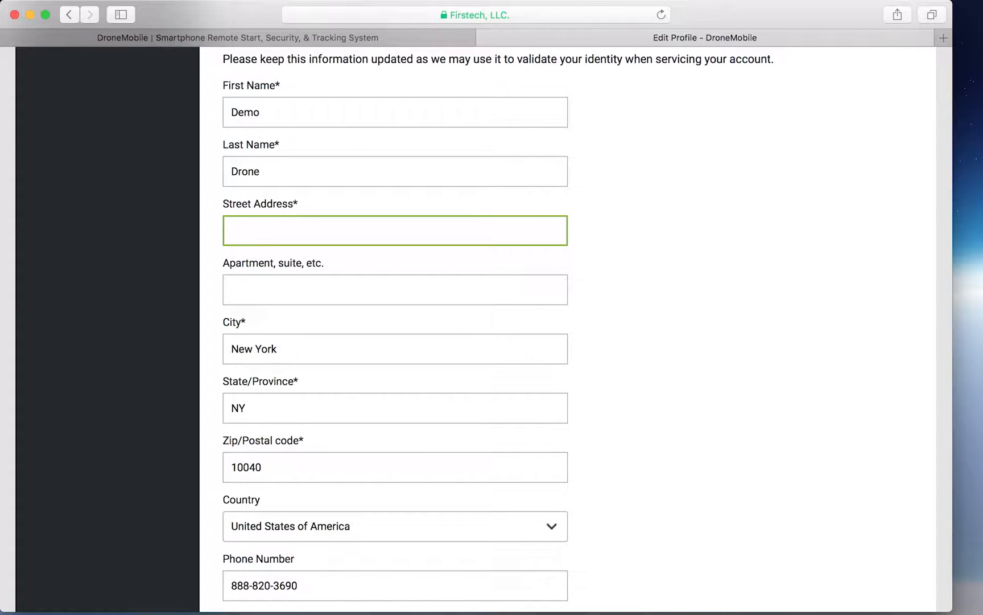
type("21903 68th Ave S.")
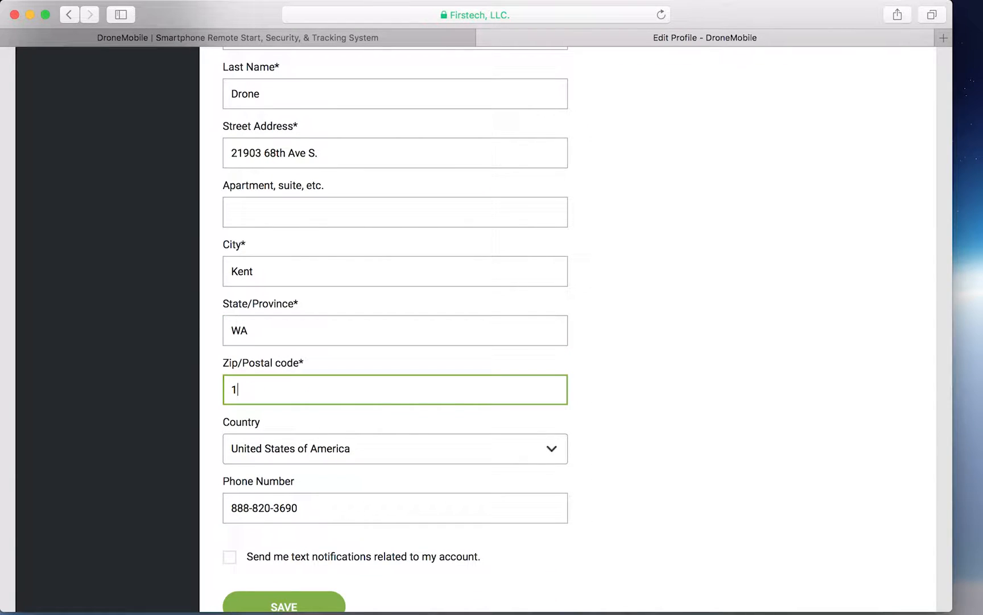
left_click(395, 448)
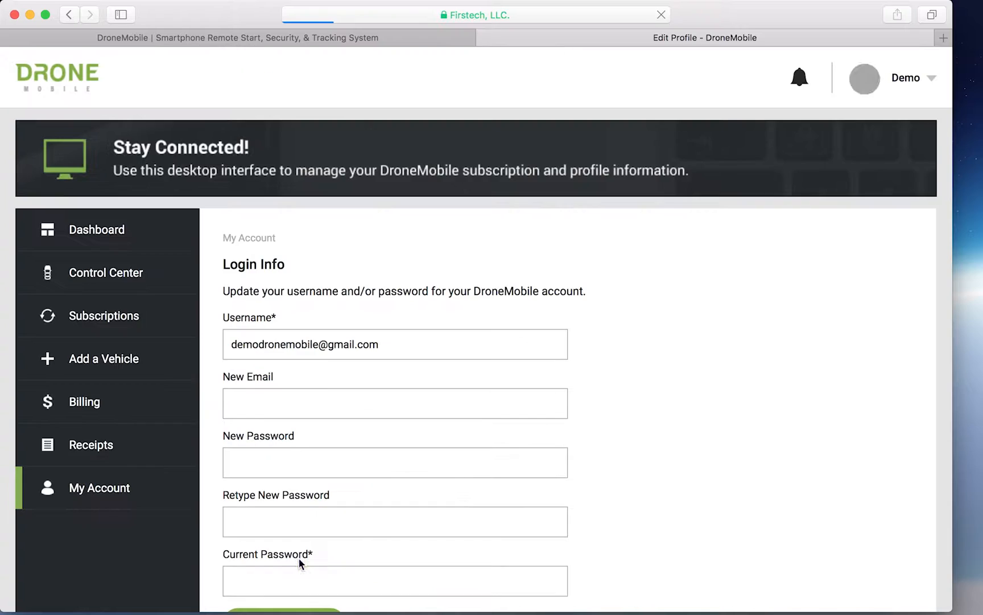
scroll("down", 3)
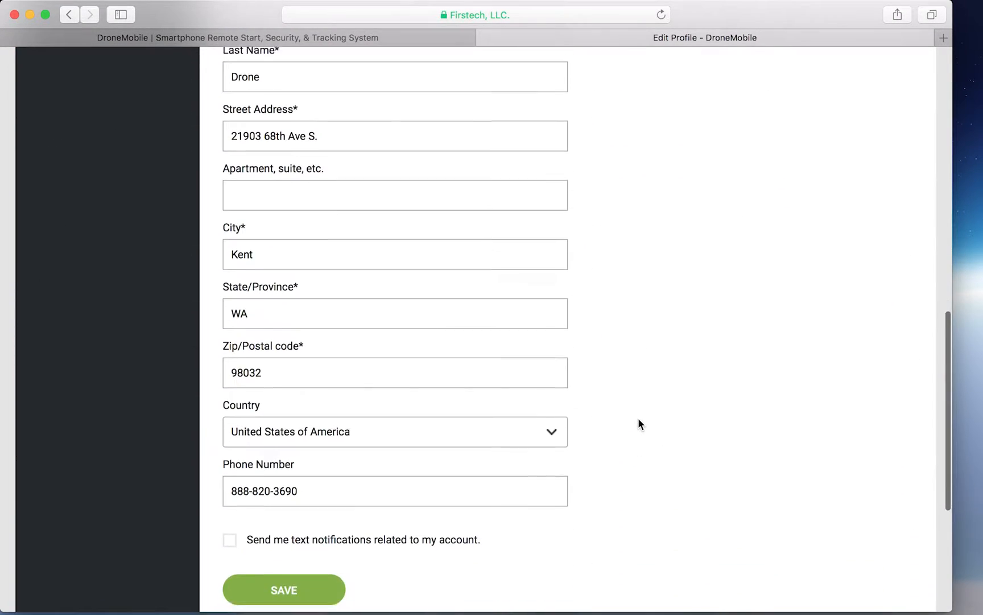
Set and save the time zone as (GMT-08:00) Pacific Time (US & Canada); Tijuana
scroll("down", 3)
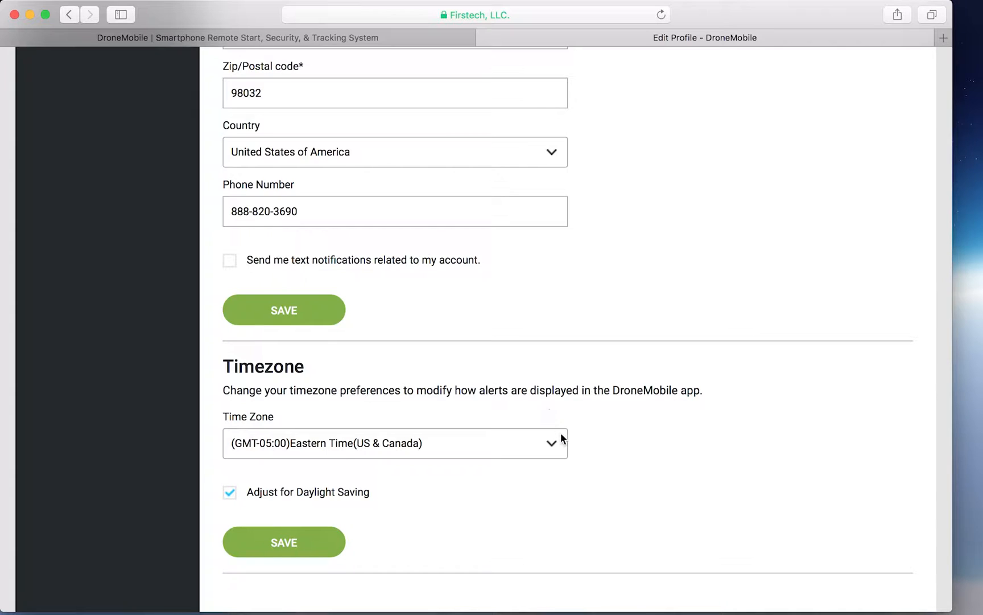
left_click(396, 443)
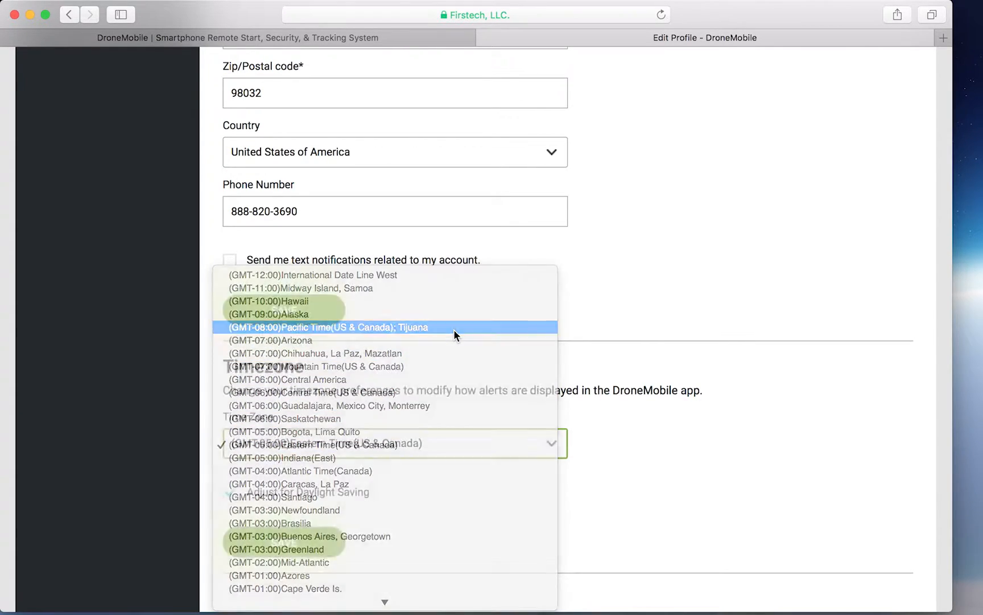
left_click(326, 327)
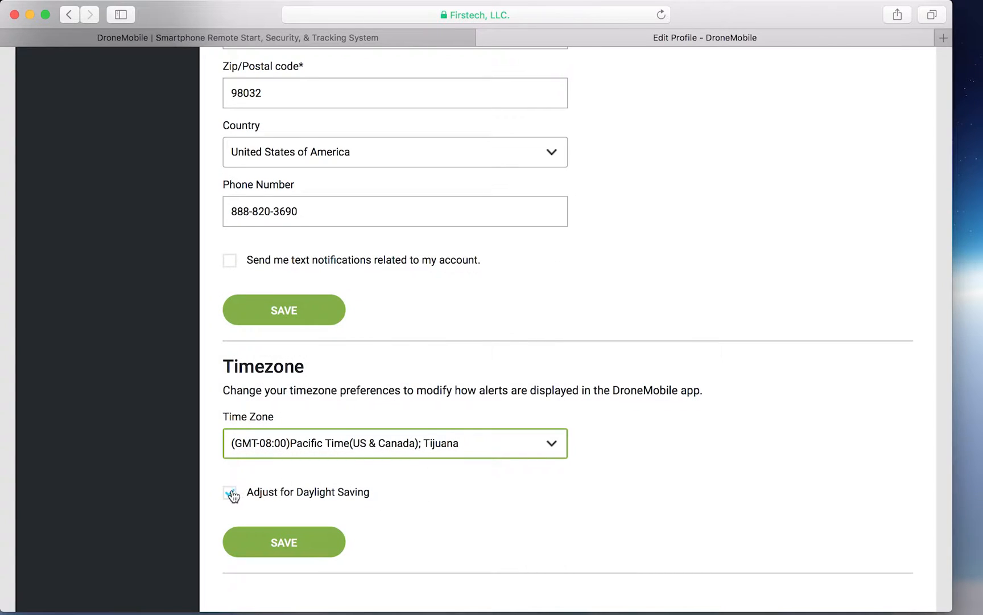
left_click(232, 492)
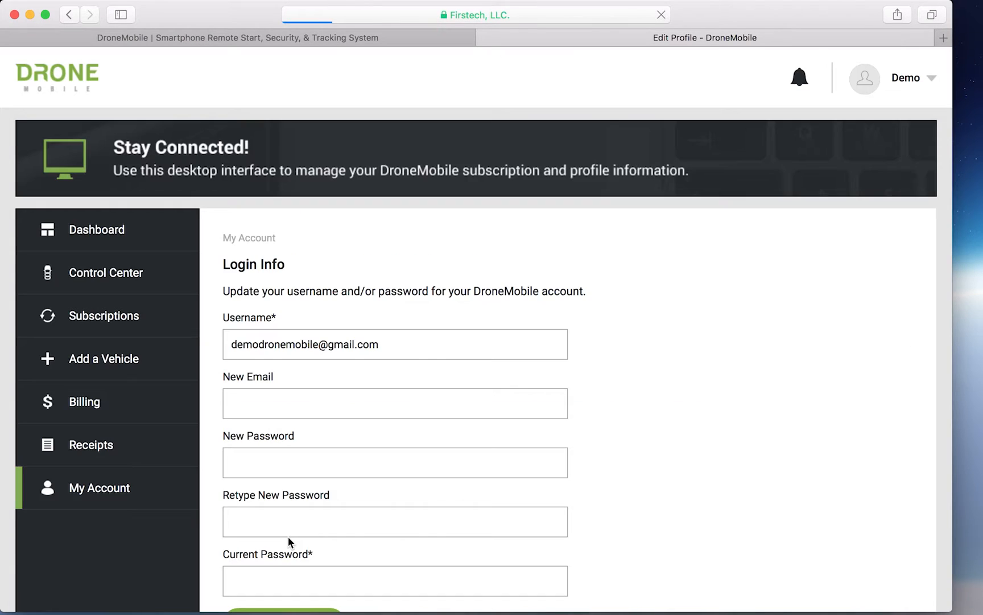
scroll("down", 3)
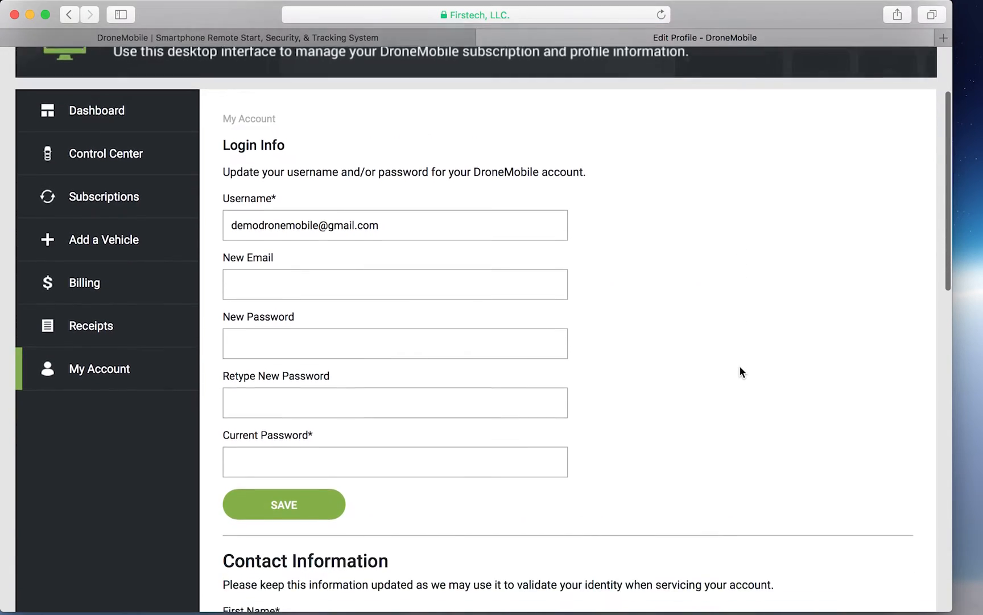
scroll("down", 3)
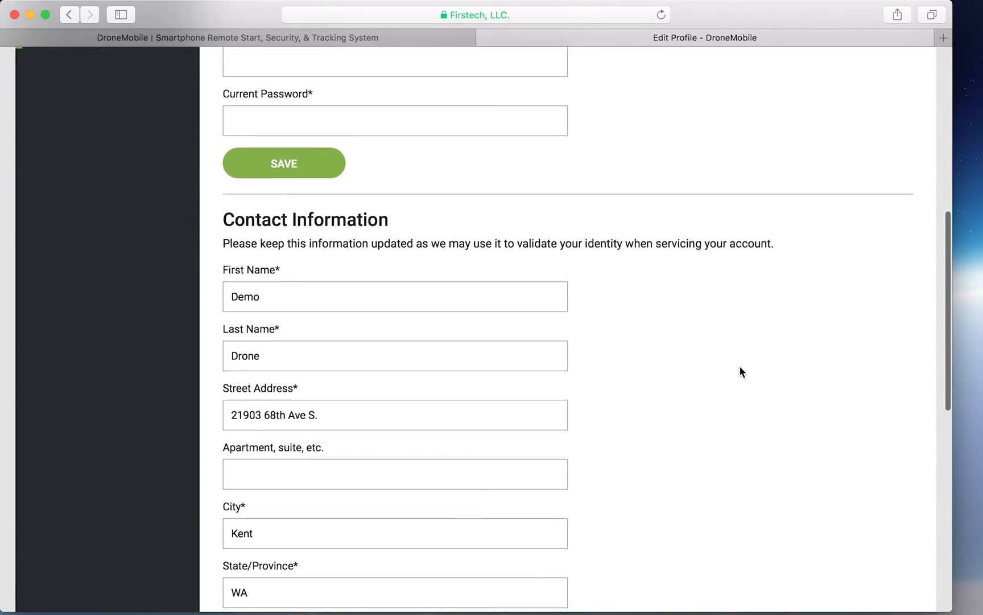
scroll("down", 3)
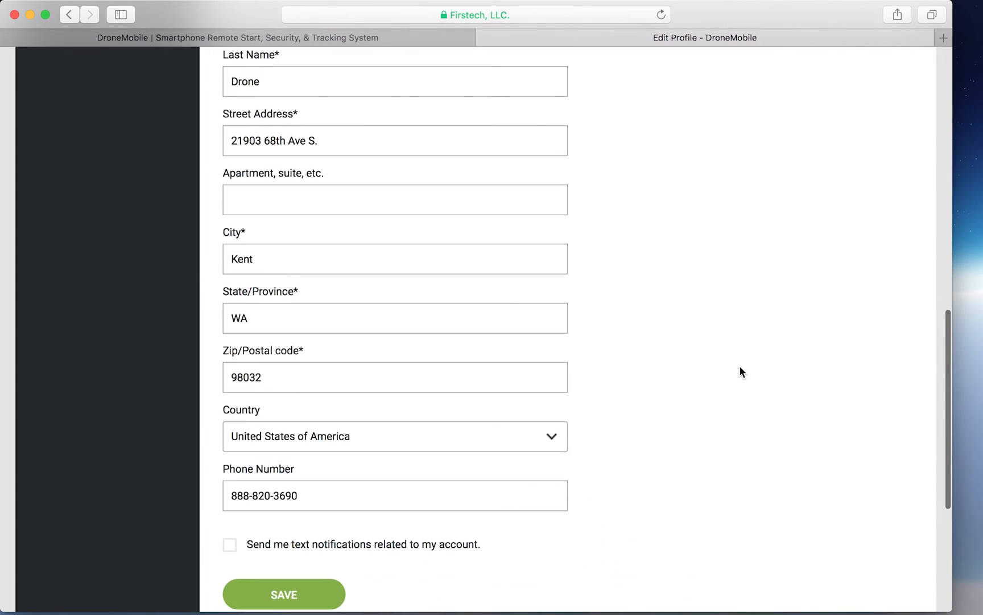
scroll("down", 3)
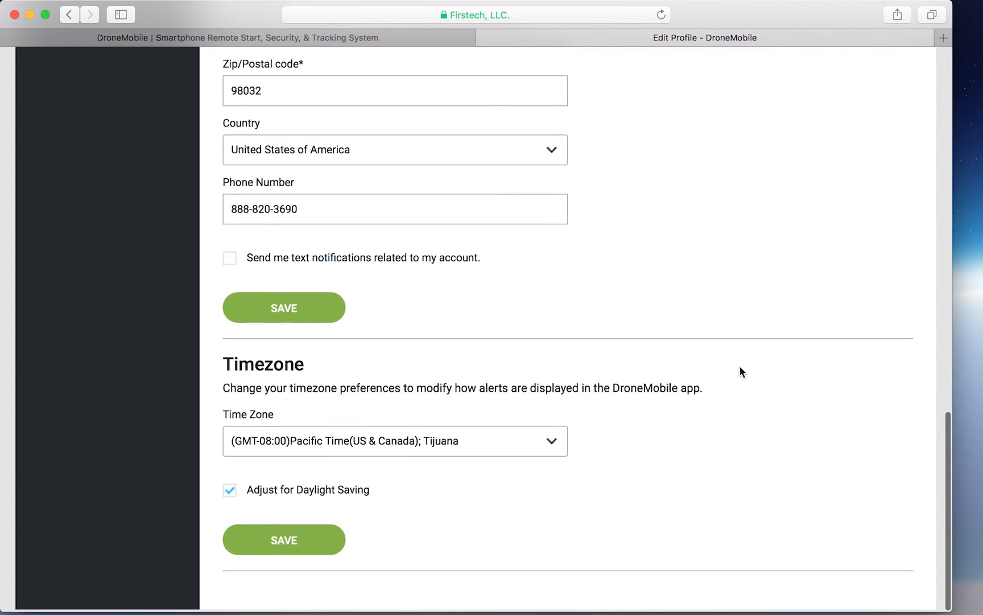